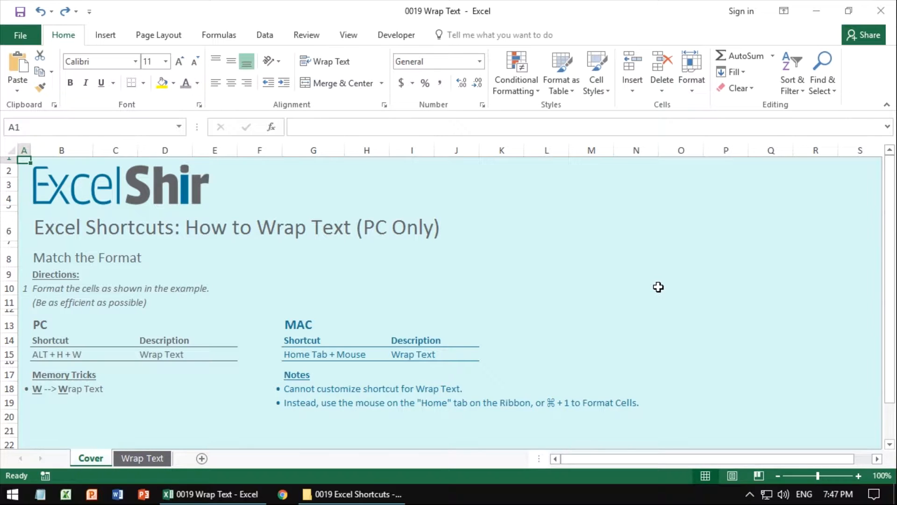
{"action": "mouse_move", "coordinate": [384, 383]}
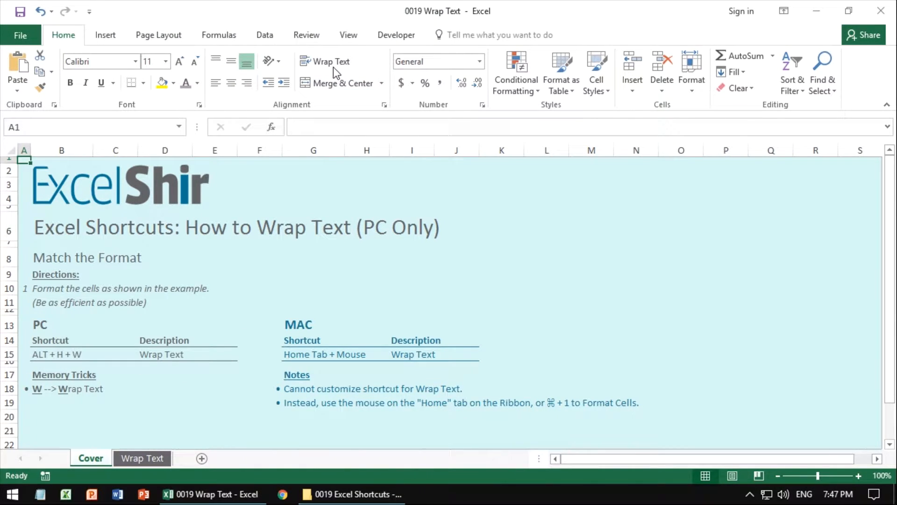
{"action": "mouse_move", "coordinate": [331, 61]}
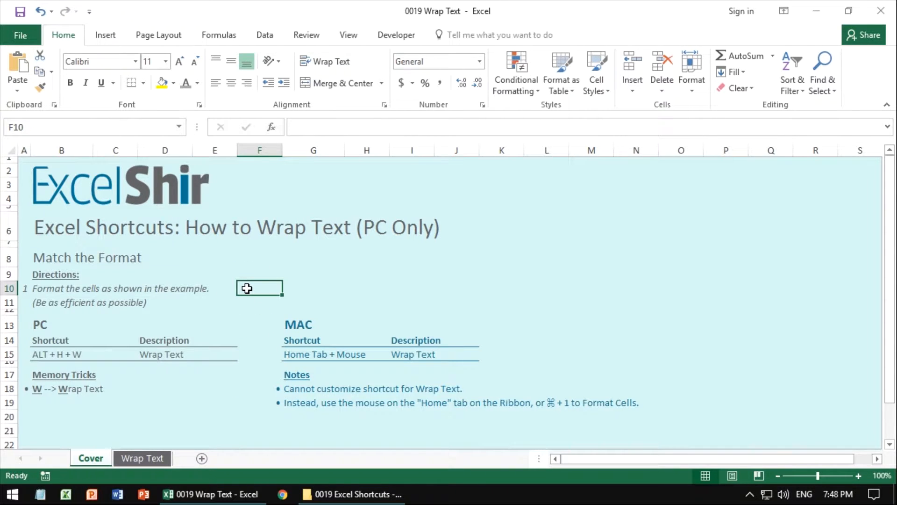
- Apply Wrap Text to the selected column headers Long Header A through F in row 4
{"action": "key", "text": "alt"}
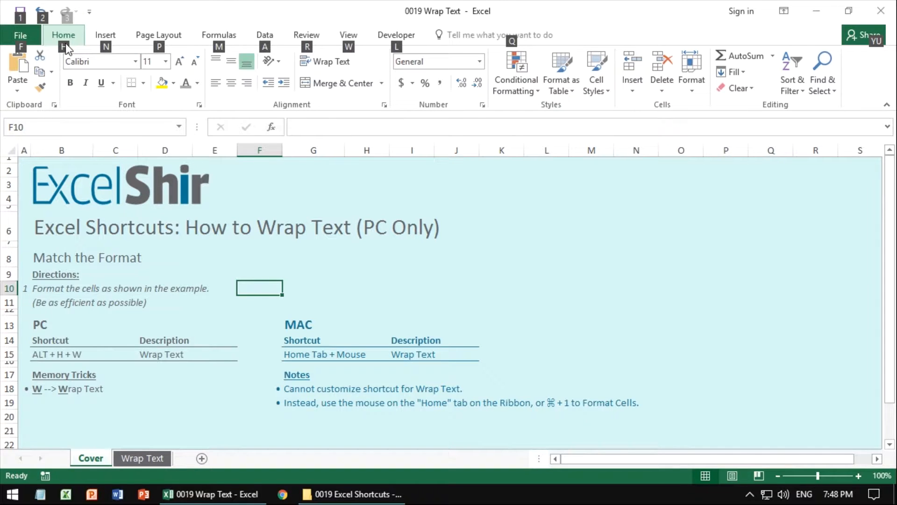
{"action": "key", "text": "alt"}
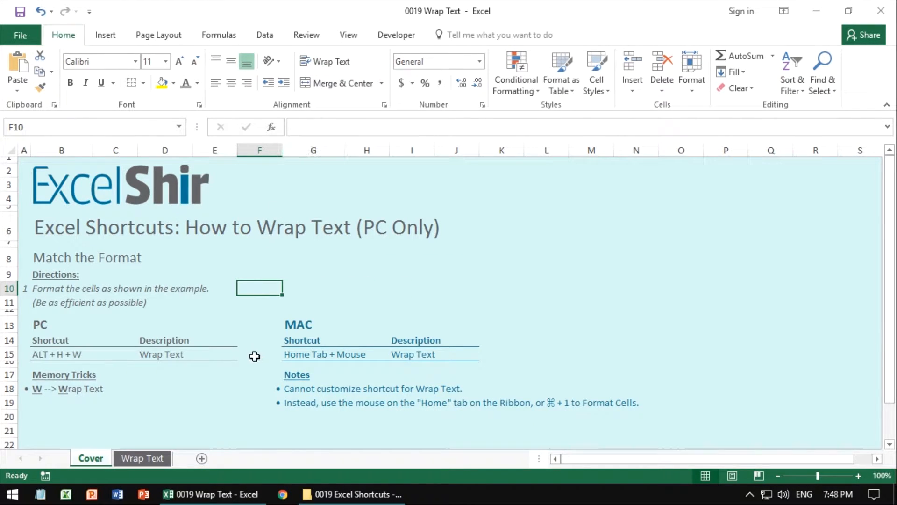
{"action": "mouse_move", "coordinate": [240, 366]}
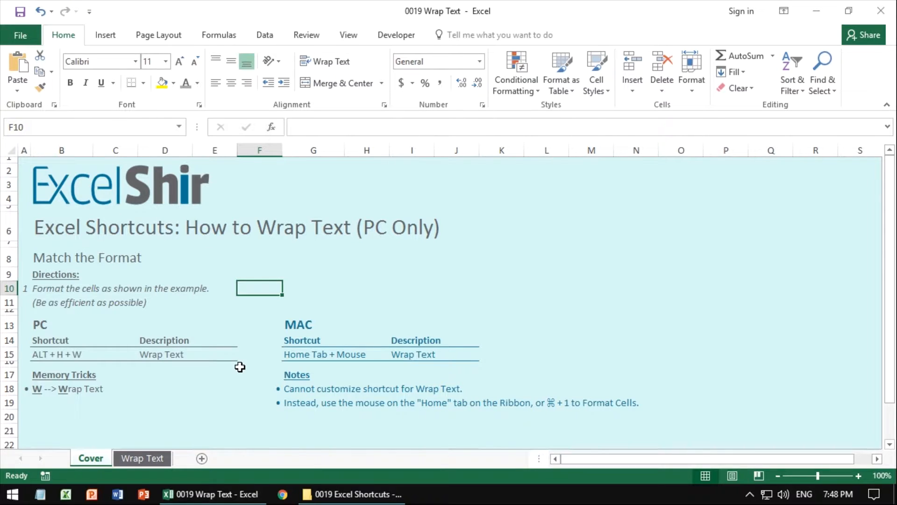
{"action": "mouse_move", "coordinate": [190, 348]}
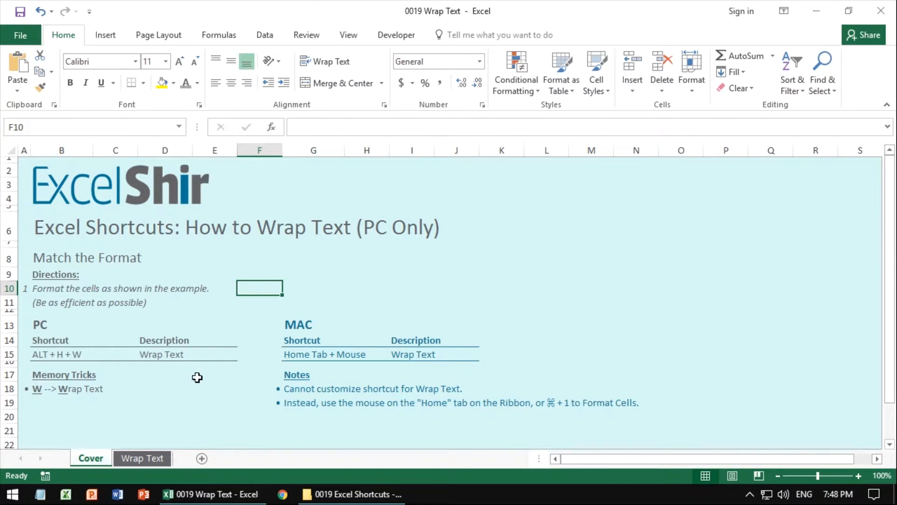
{"action": "mouse_move", "coordinate": [261, 353]}
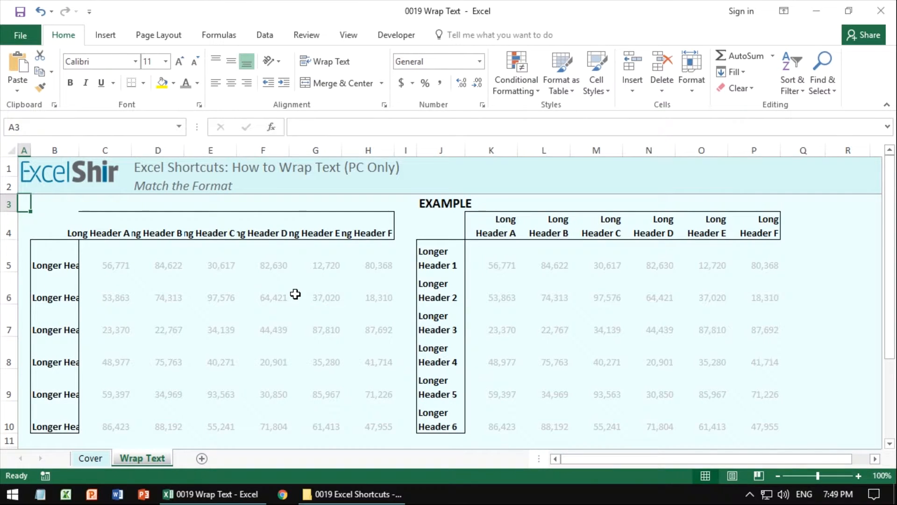
{"action": "mouse_move", "coordinate": [347, 339]}
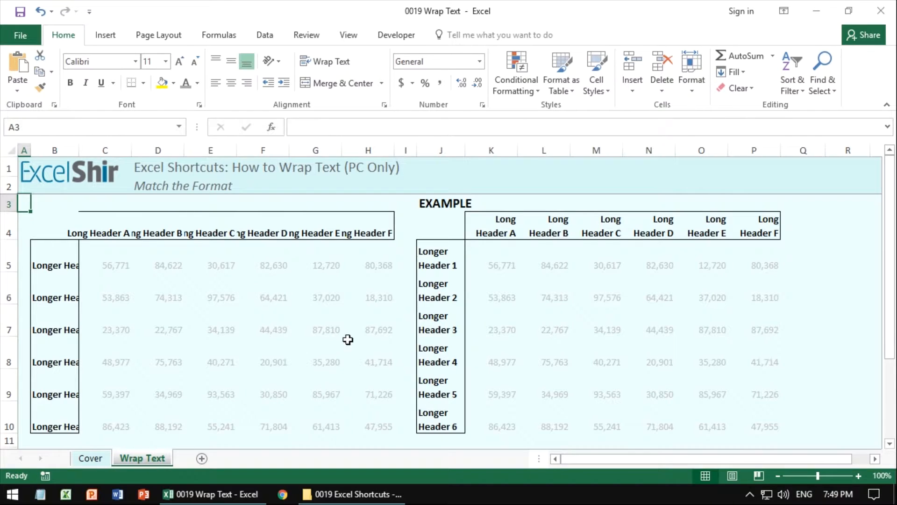
{"action": "mouse_move", "coordinate": [451, 220]}
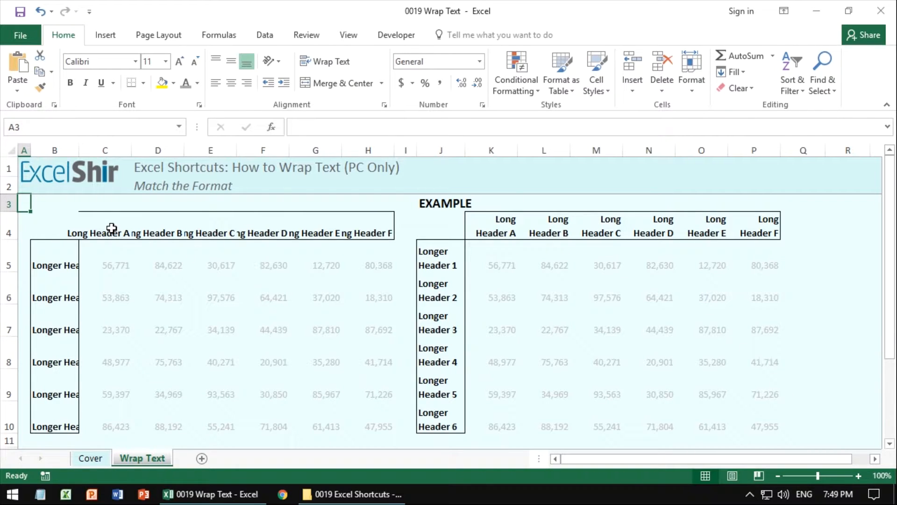
{"action": "left_click", "coordinate": [104, 226]}
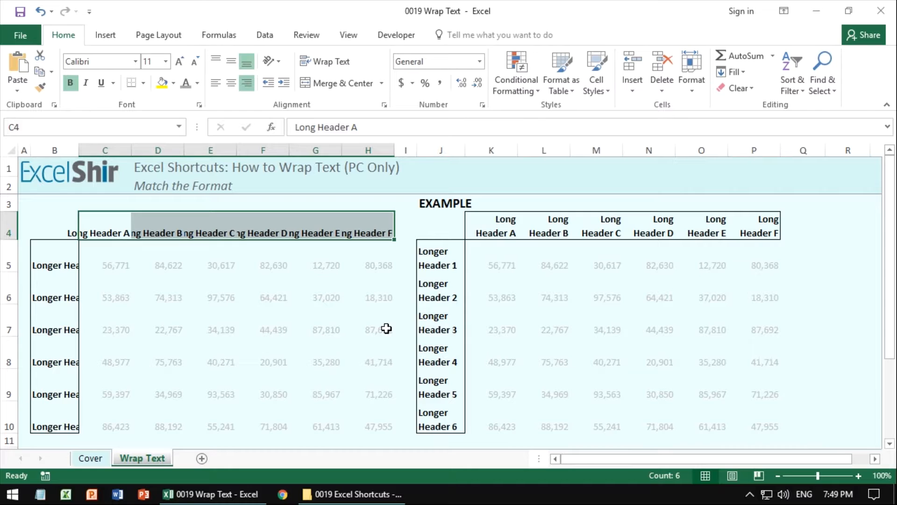
{"action": "left_click", "coordinate": [326, 62]}
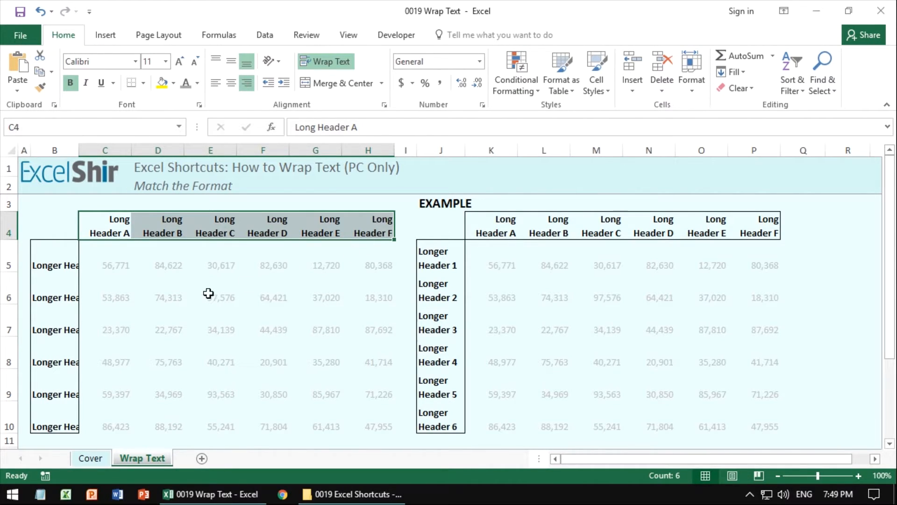
- Apply Wrap Text to row headers Longer Header 1 through 6 in B5:B10
{"action": "left_click", "coordinate": [54, 265]}
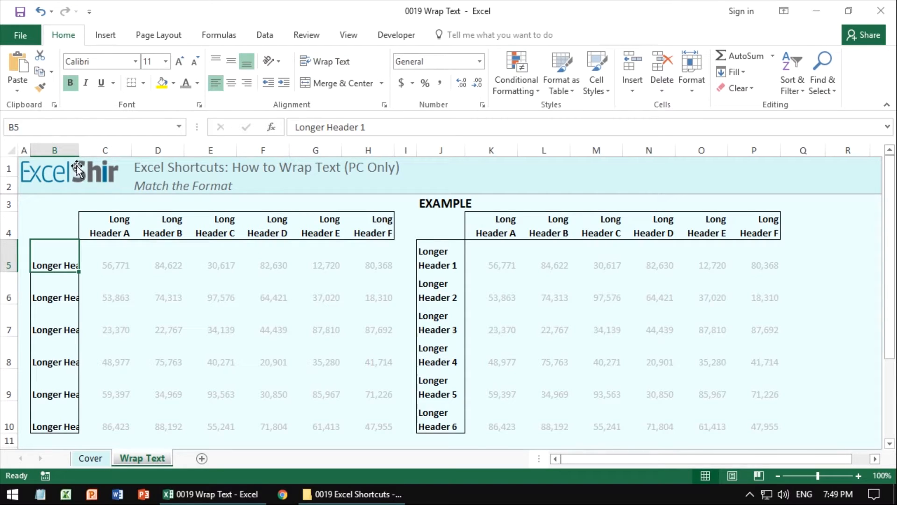
{"action": "left_click_drag", "start_coordinate": [79, 150], "coordinate": [140, 149]}
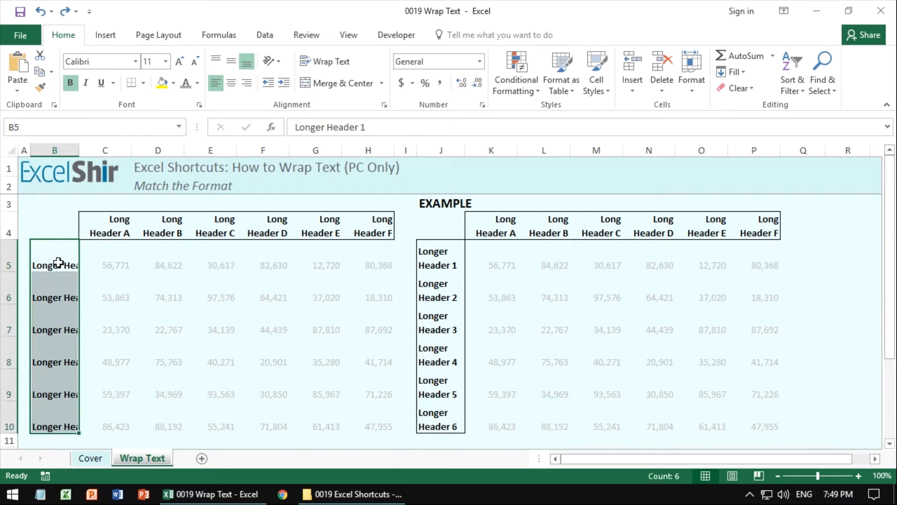
{"action": "left_click", "coordinate": [325, 62]}
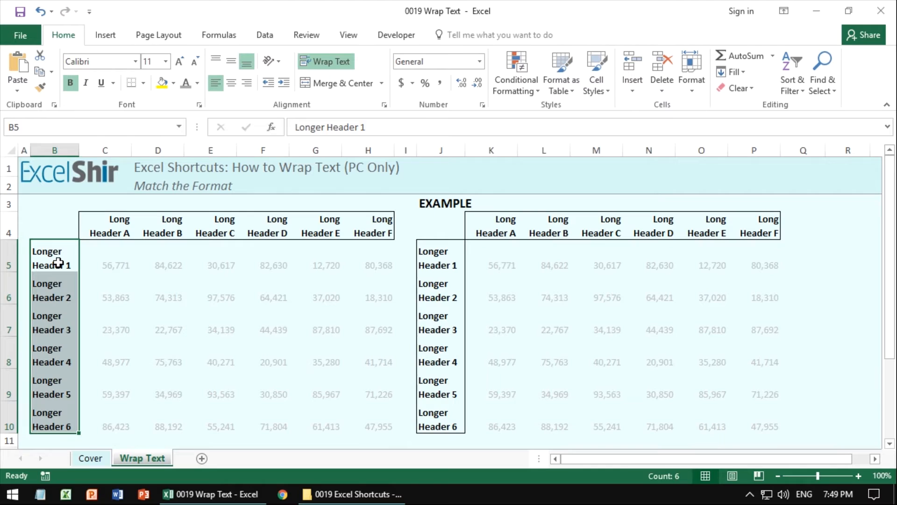
{"action": "type", "text": "ex"}
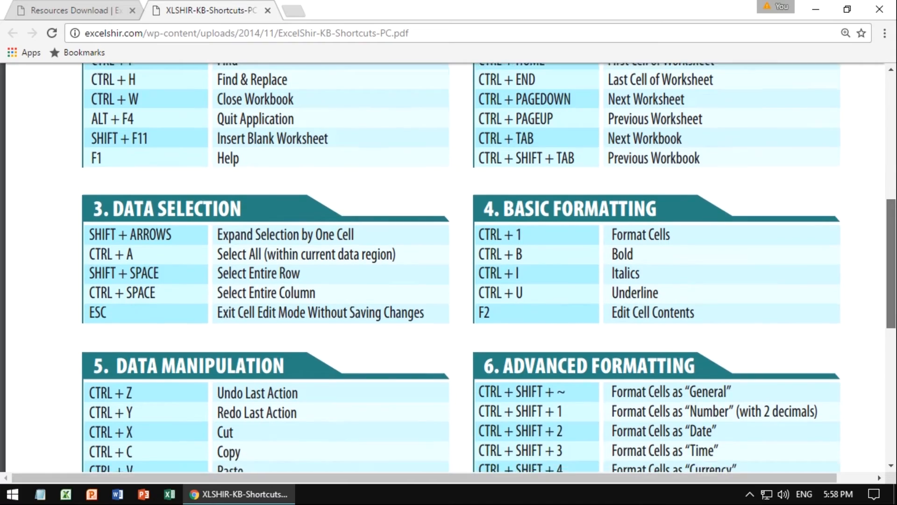
- Scroll the shortcuts PDF down to the Data Selection and Basic Formatting sections
{"action": "scroll", "scroll_direction": "down", "scroll_amount": 3}
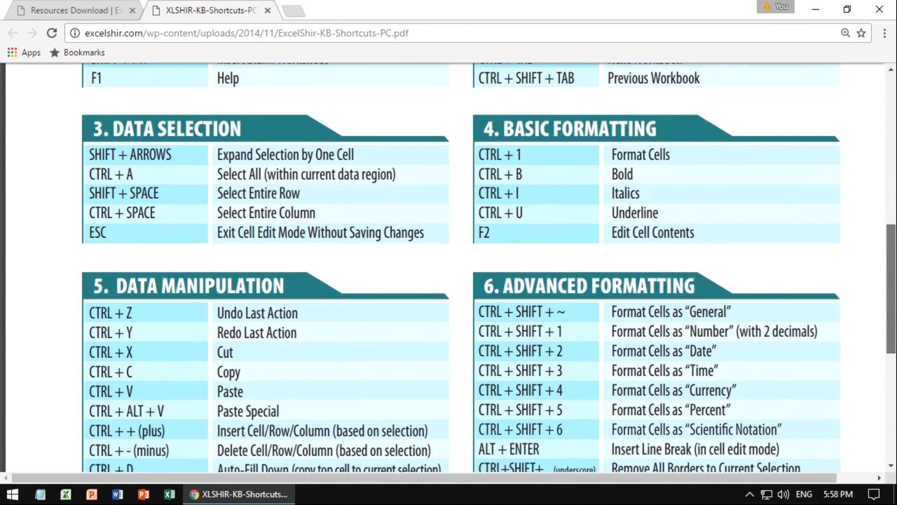